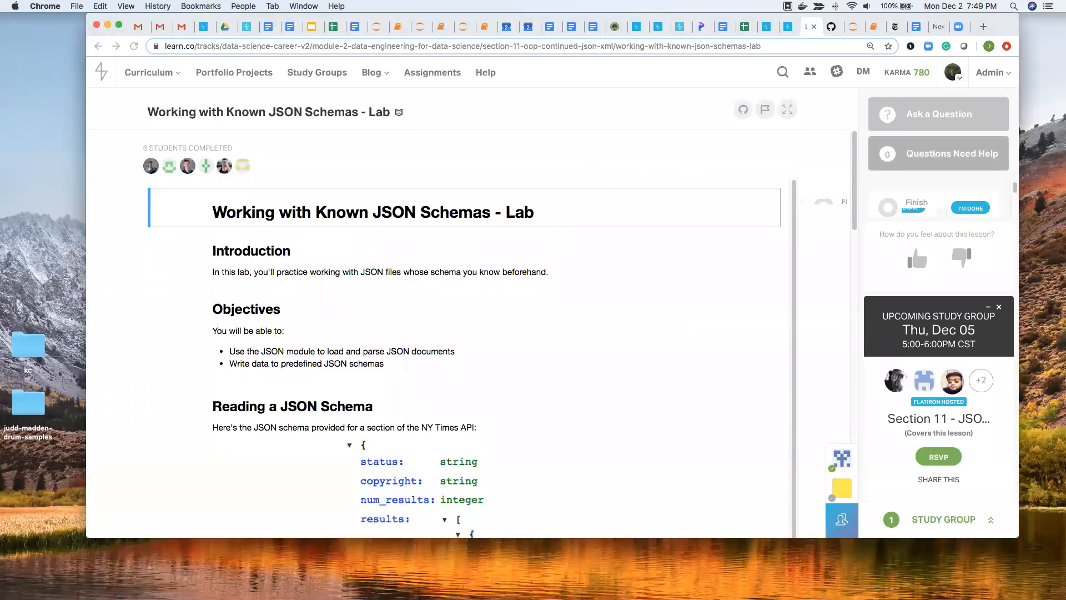
mouse_move(646, 198)
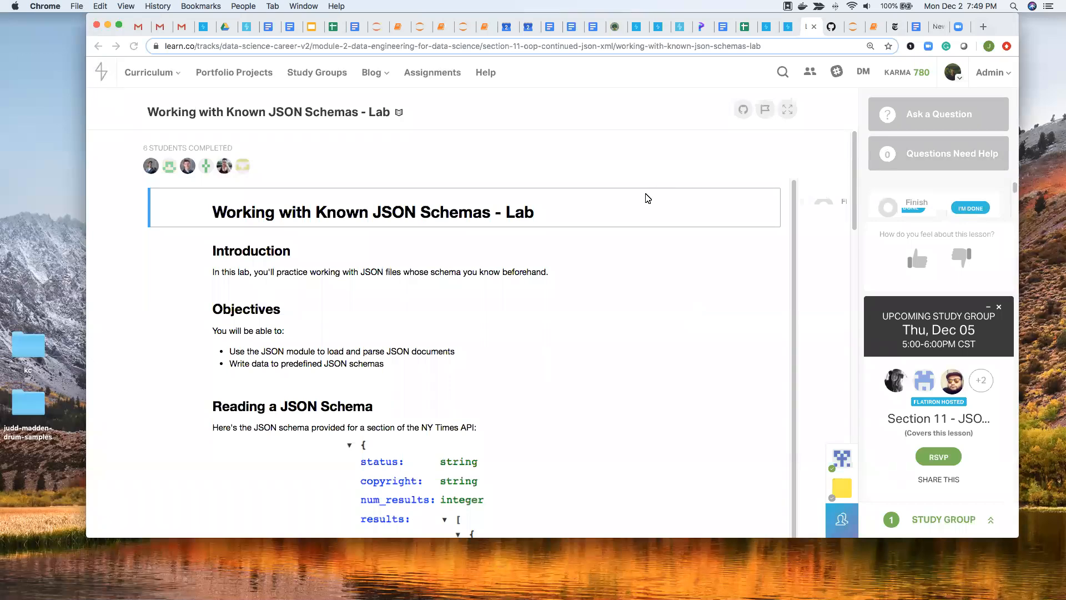
mouse_move(1027, 52)
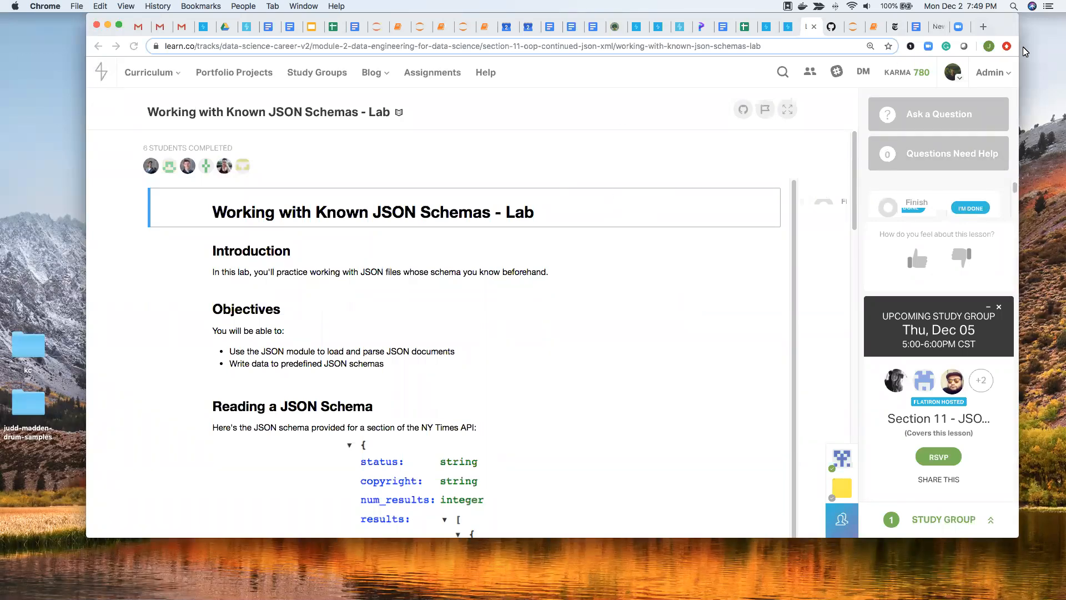
Step: Go to the lab's GitHub repository and open output.json from its file list
left_click(765, 110)
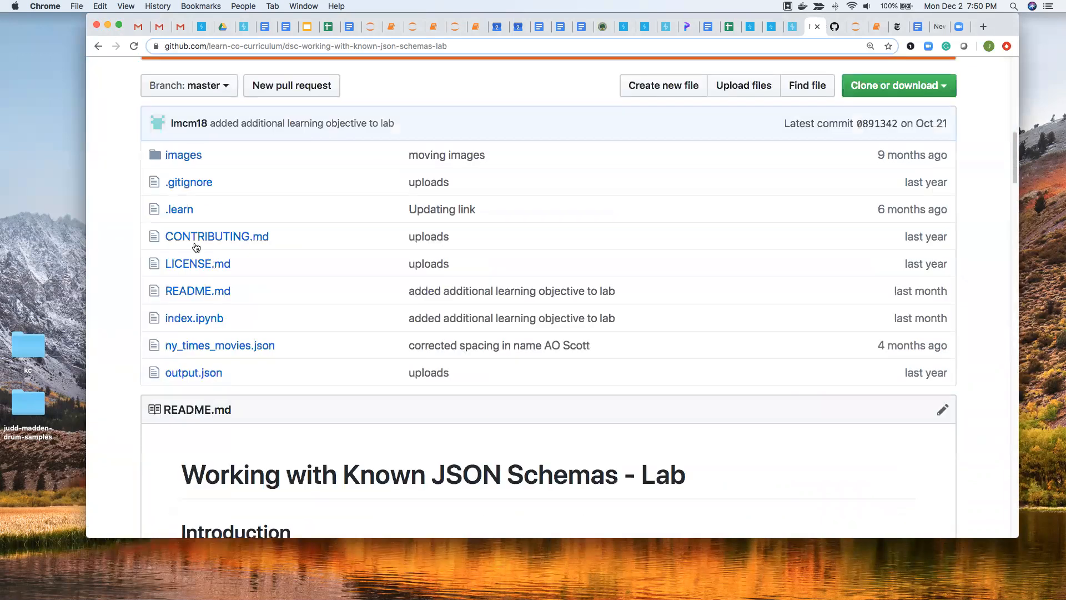
scroll("down", 3)
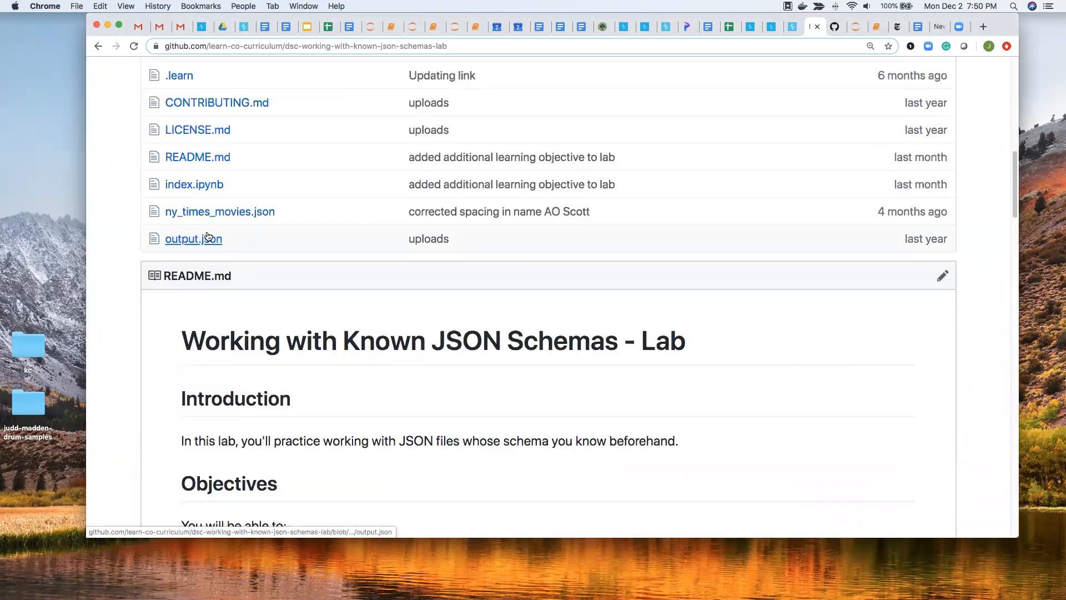
left_click(193, 238)
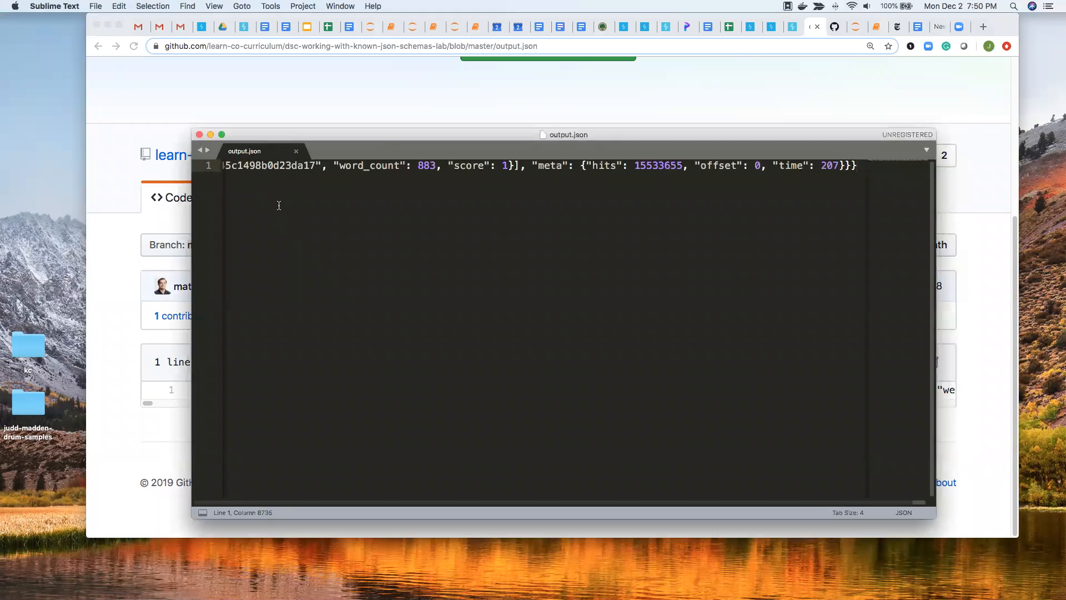
Step: Select all of the output.json text and copy it to the clipboard
key("cmd+a")
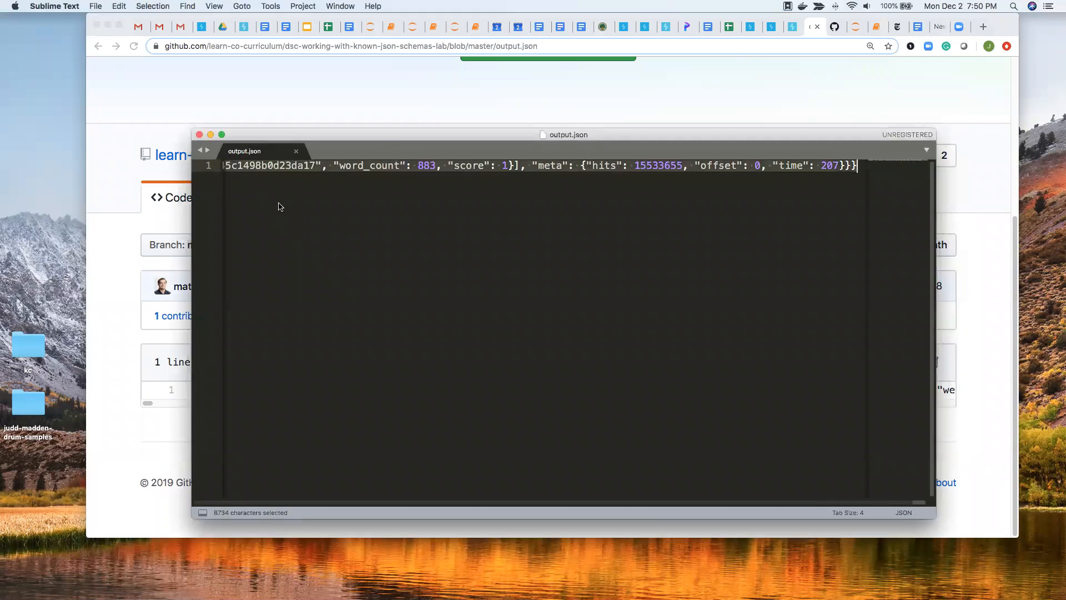
key("cmd+c")
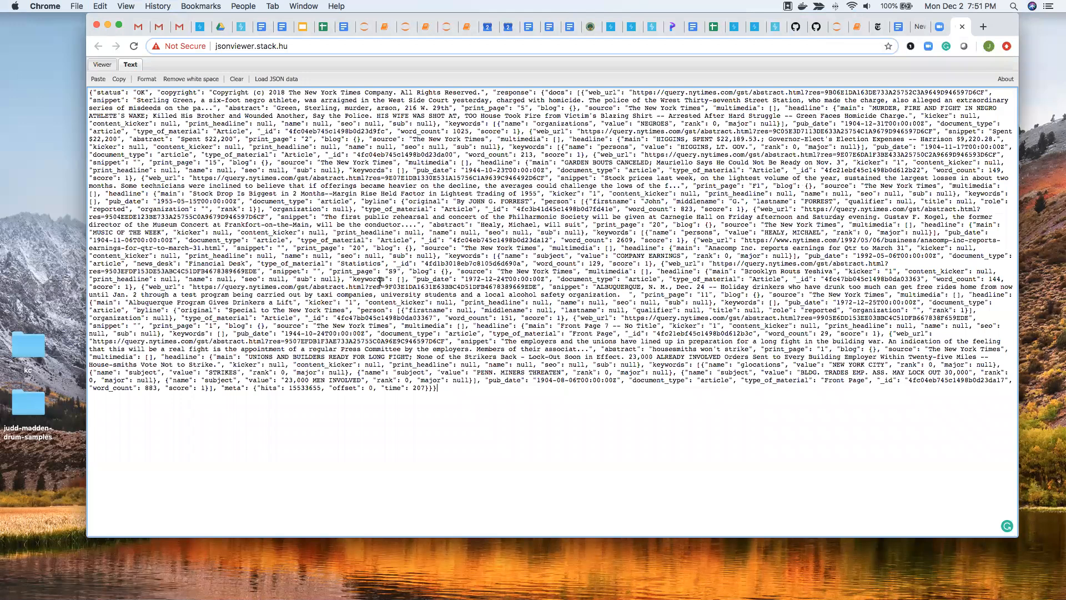
Step: Switch to the Viewer tree and expand response and docs to list the ten articles
left_click(104, 64)
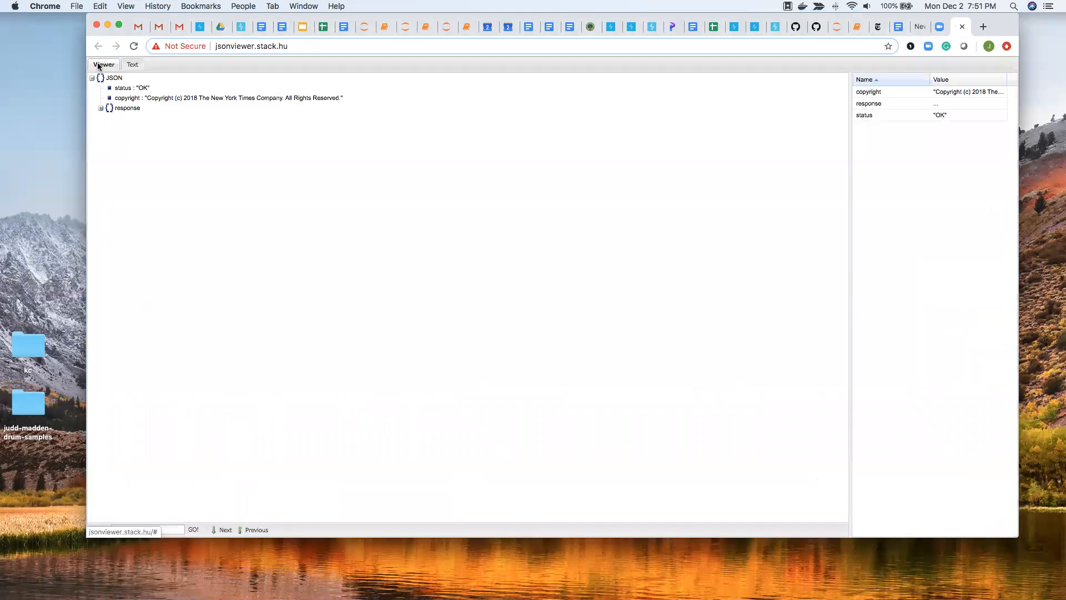
left_click(103, 64)
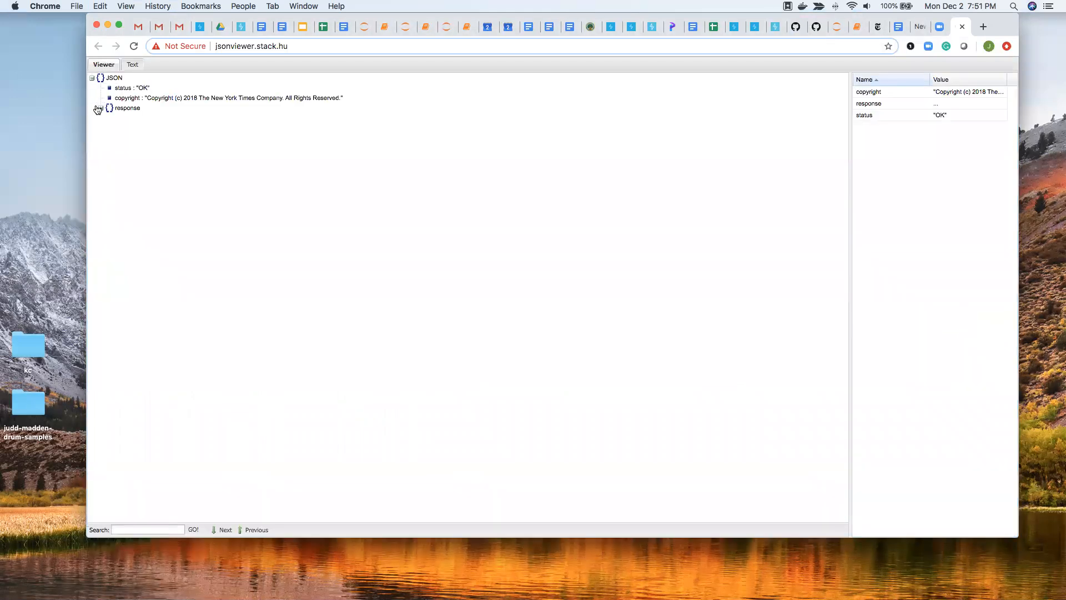
left_click(99, 108)
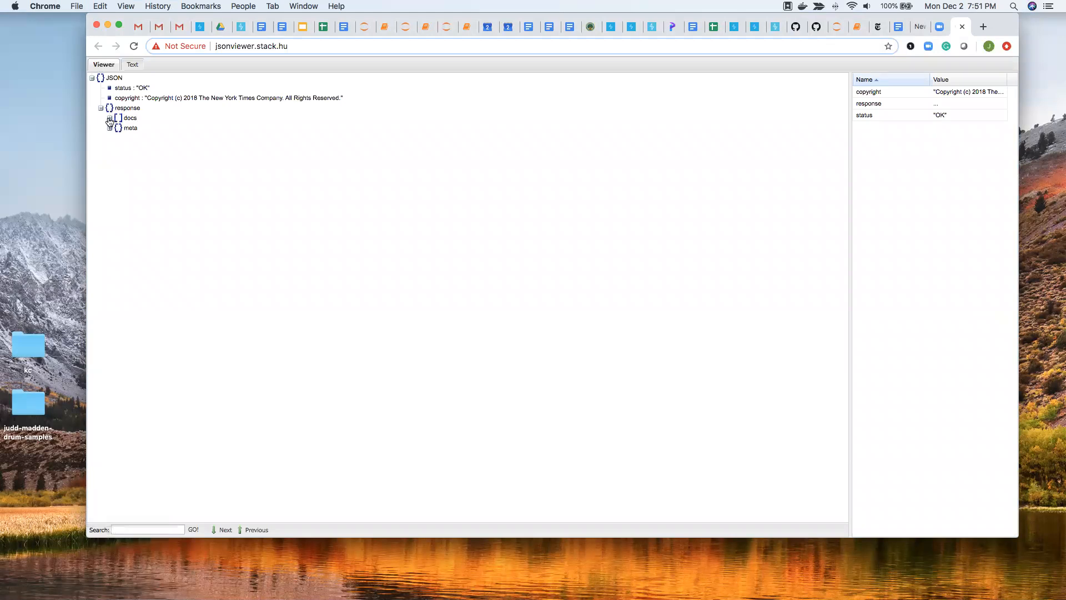
left_click(119, 118)
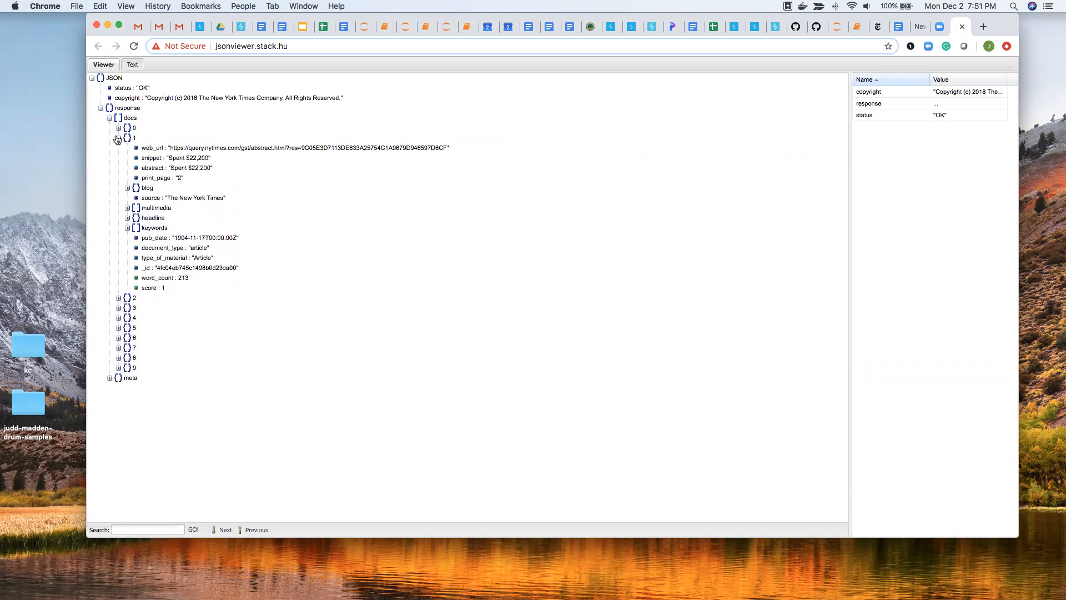
Step: Expand meta to show hits, offset and time, and open docs items 1 and 5
left_click(118, 127)
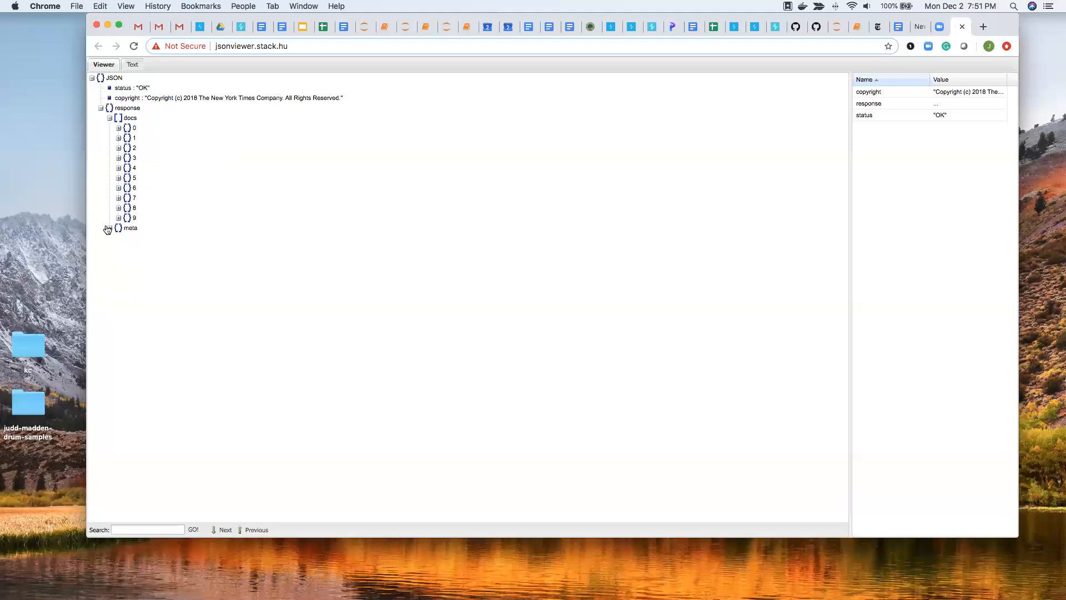
left_click(119, 228)
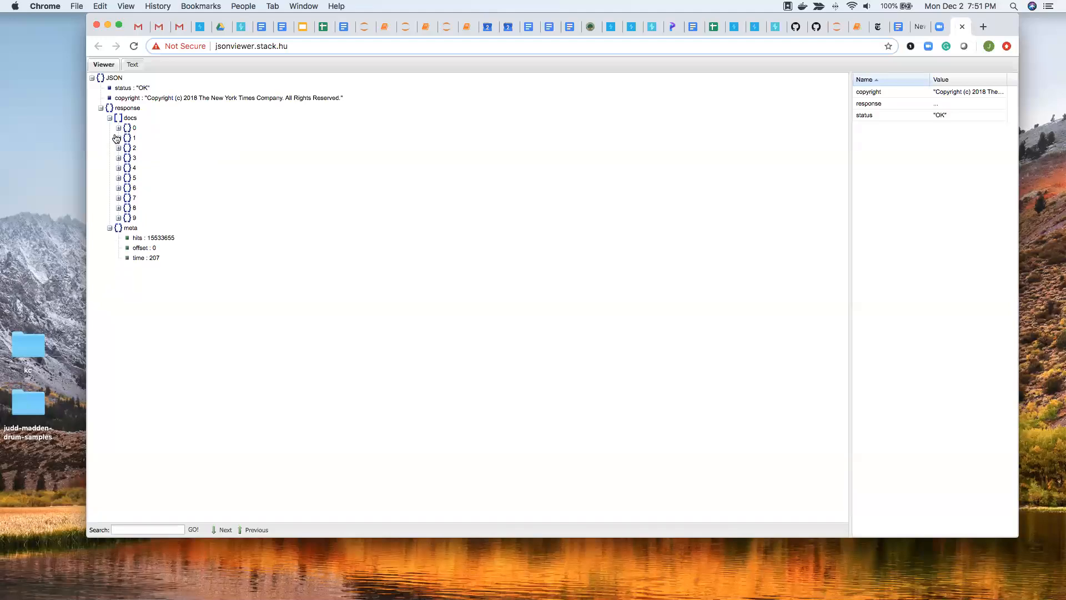
left_click(119, 138)
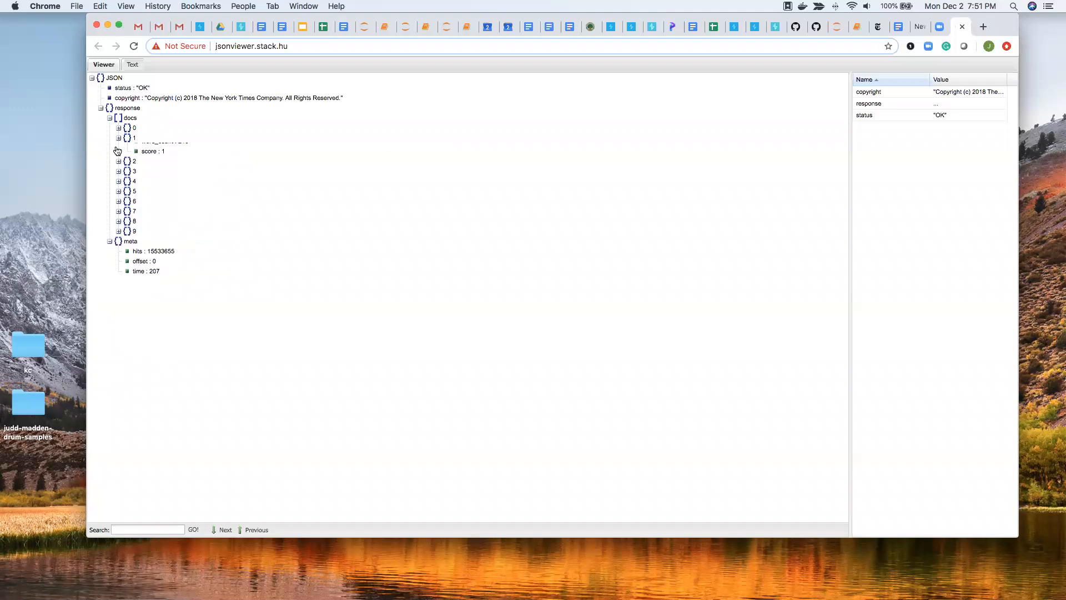
left_click(118, 178)
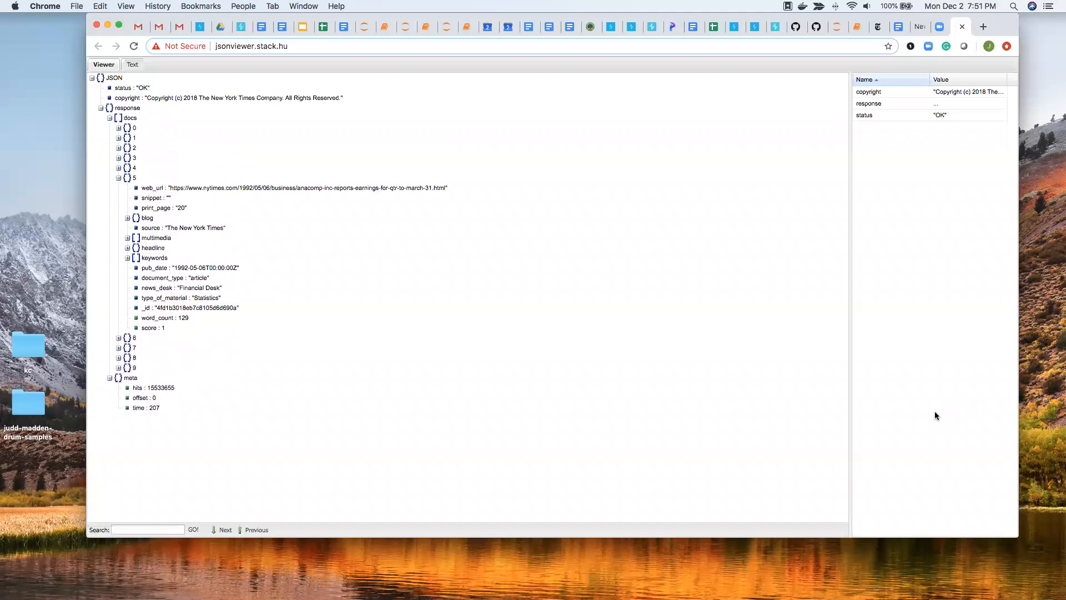